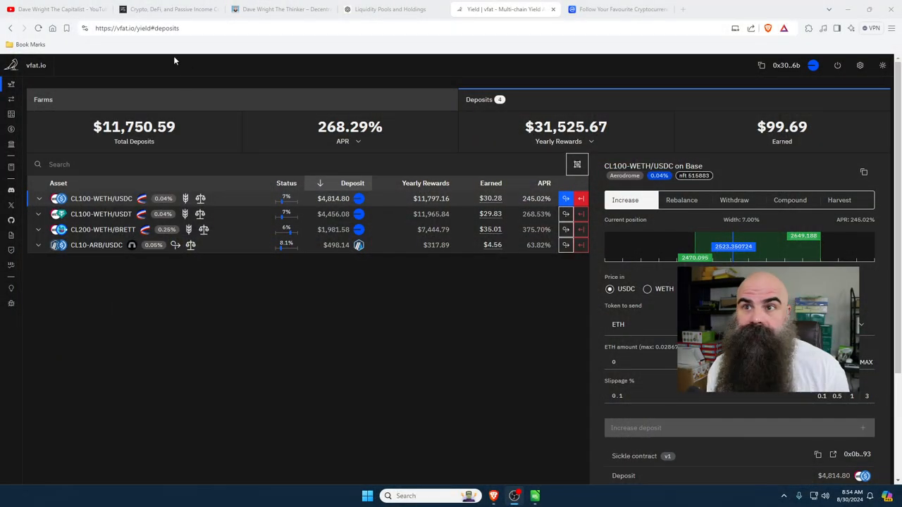
- Switch from the vfat.io deposits dashboard to the Dave Wright The Thinker blog tab
click(281, 9)
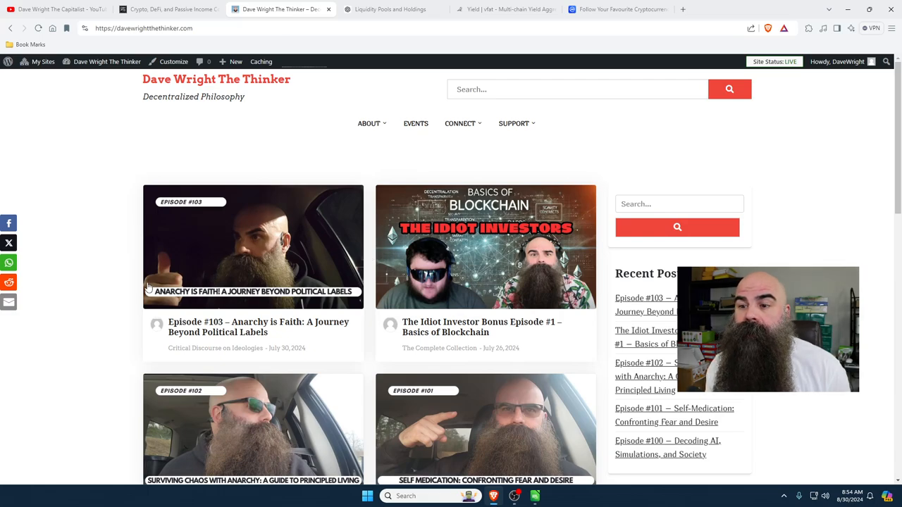
mouse_move(92, 297)
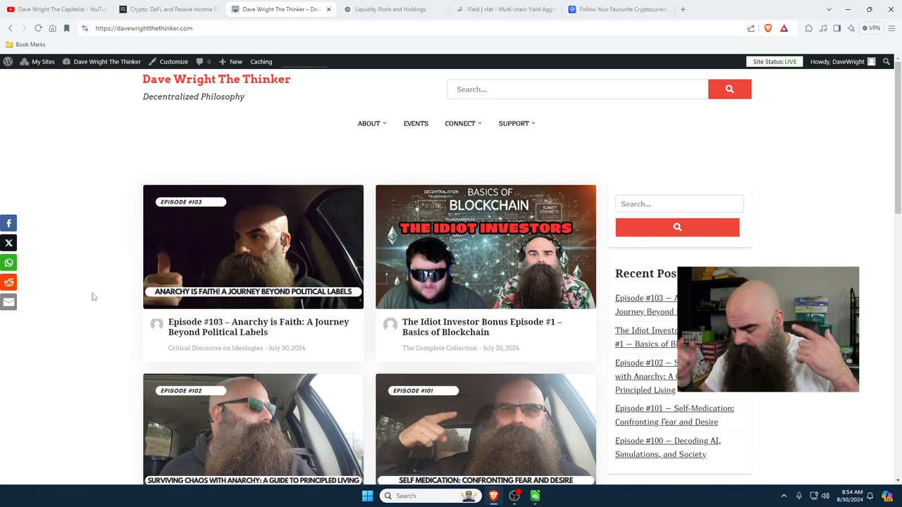